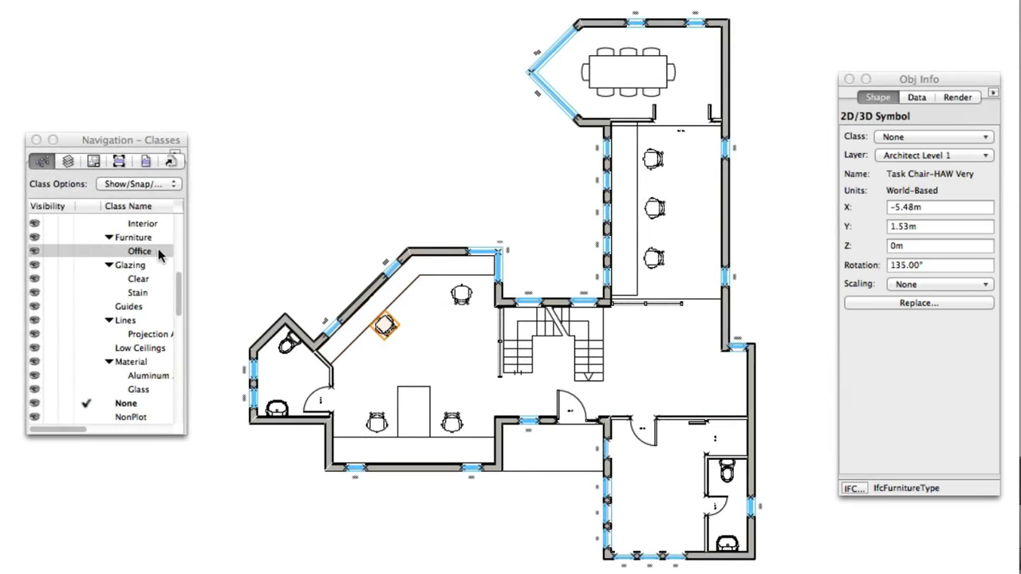
Step: Assign the orange-outlined task chair to Furniture-Office, then bring up the document's class list
right_click(140, 252)
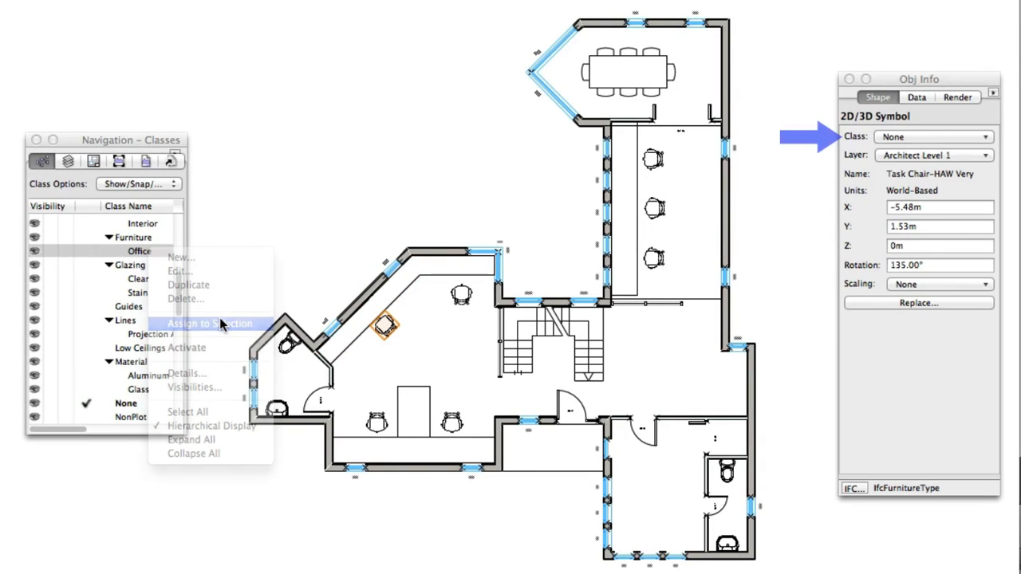
click(209, 324)
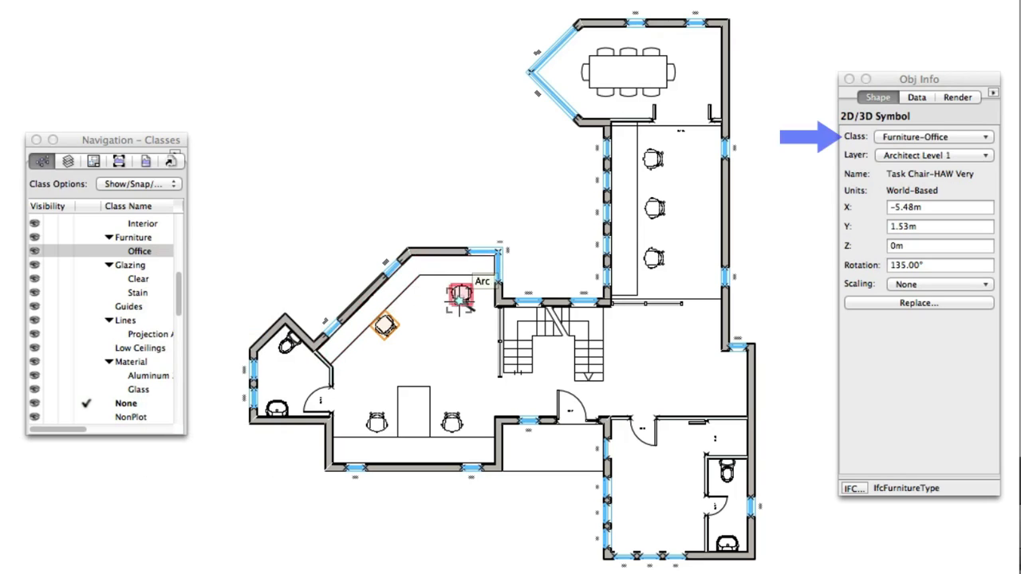
right_click(139, 251)
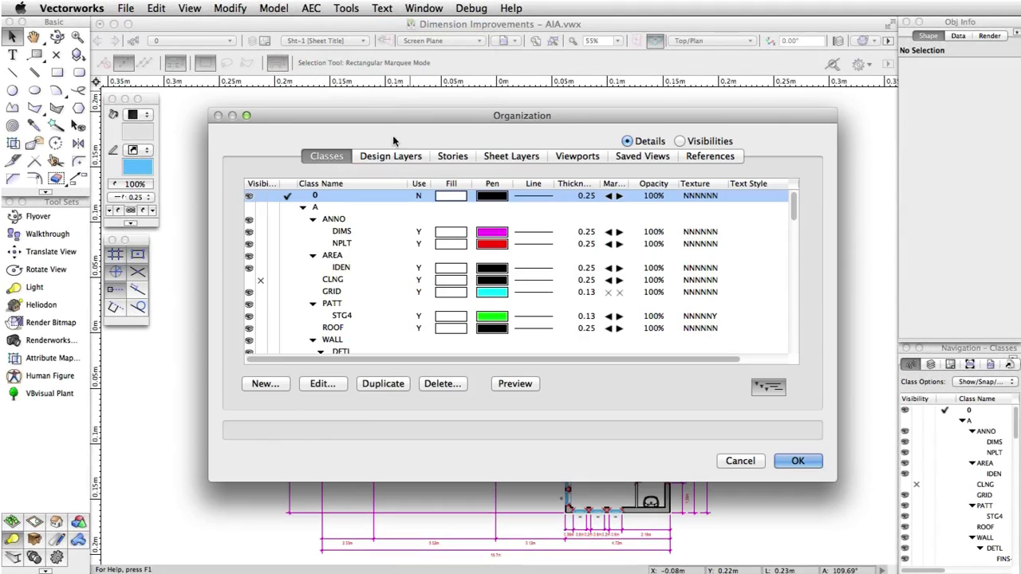
scroll(down, 3)
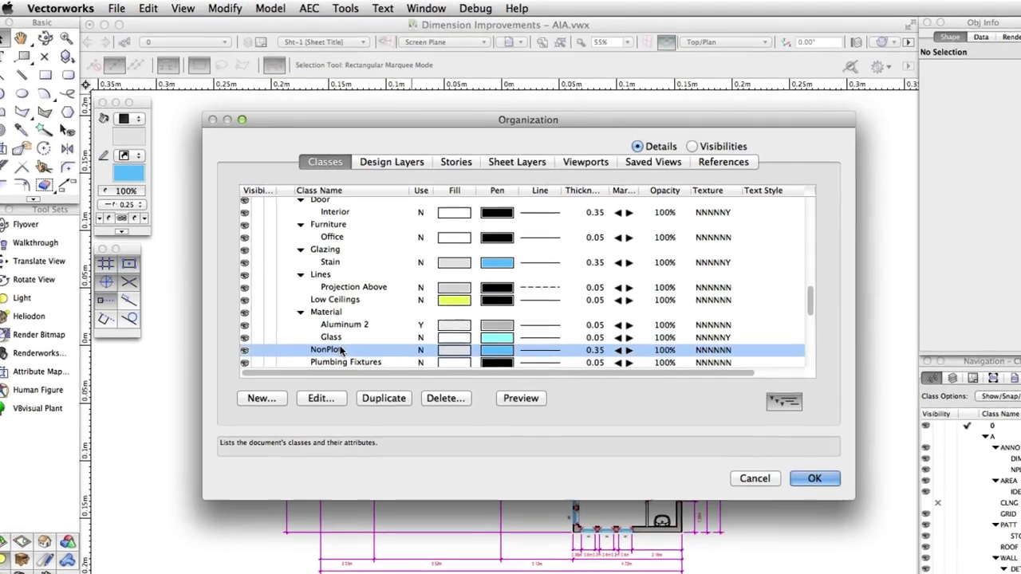
Step: Describe NonPlot as 'Items not to be plotted, but used for modeling and drawing references.'
click(321, 398)
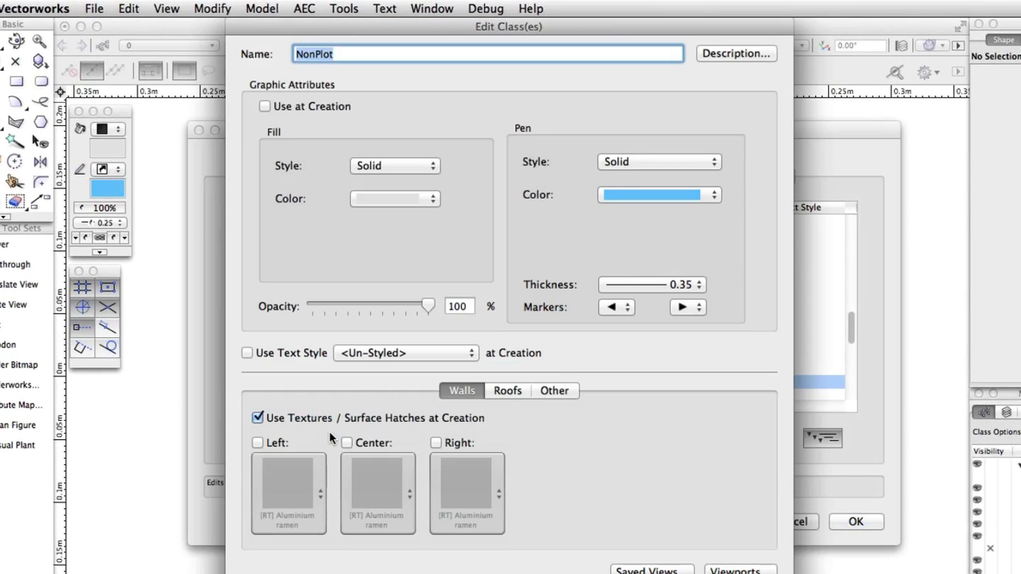
click(735, 54)
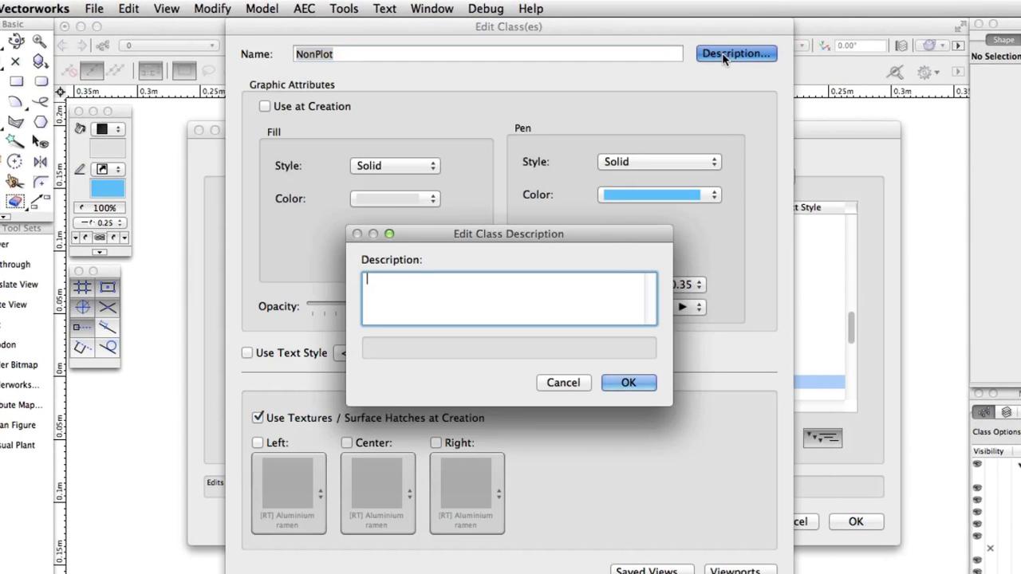
text(Items not to be plotted,)
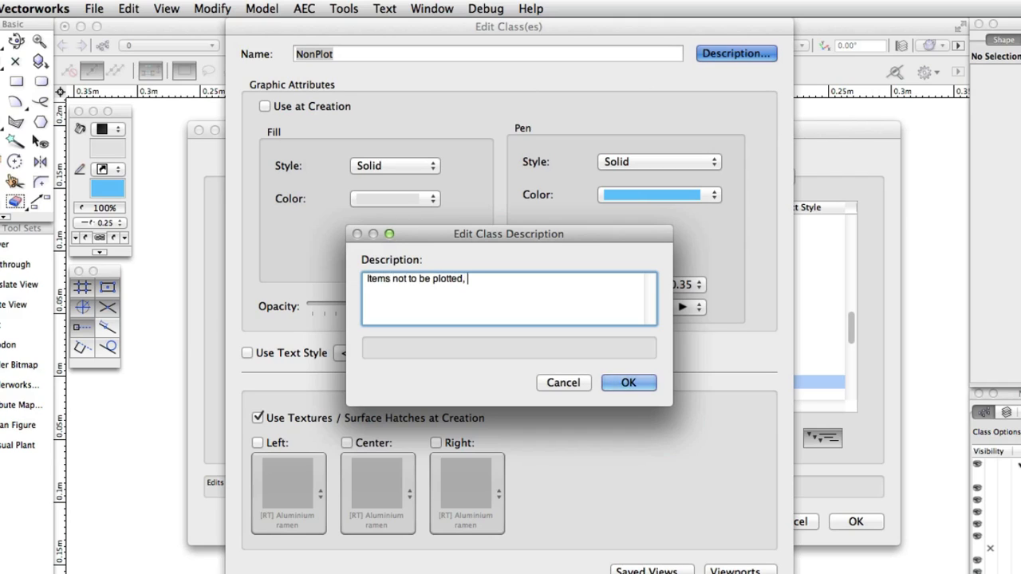
text(but used for modeli)
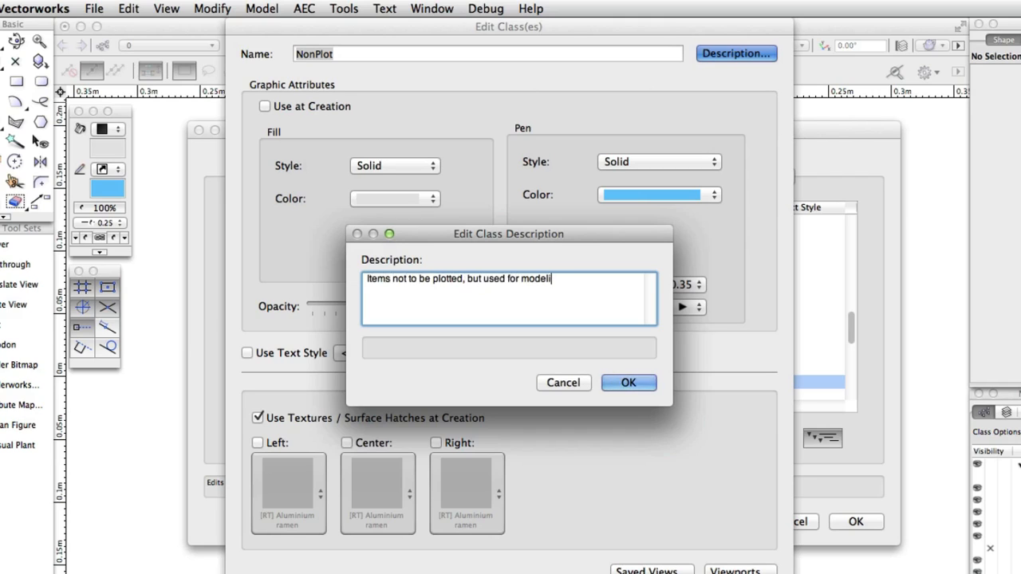
text(ng and drawing references.)
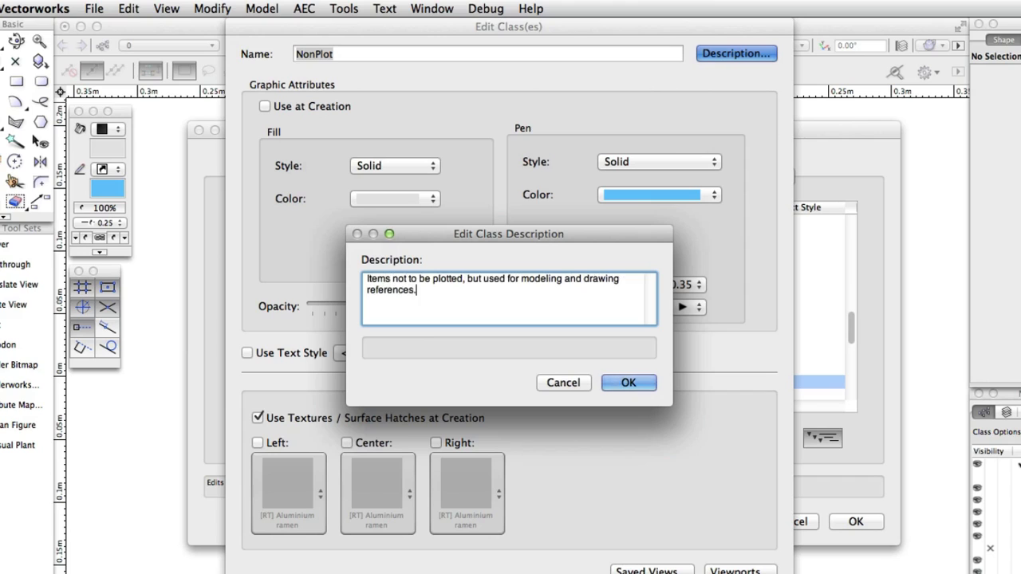
click(628, 382)
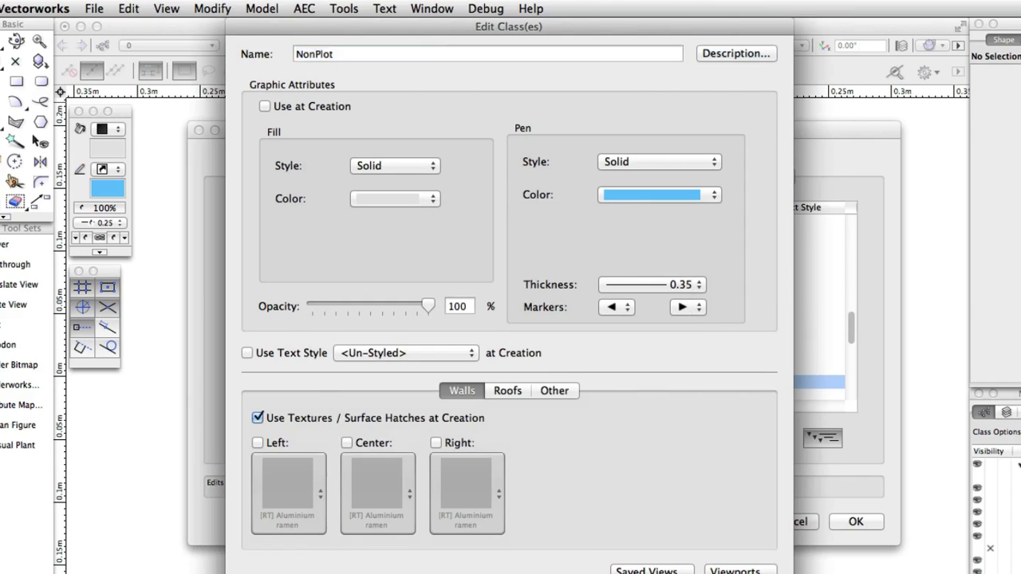
click(854, 521)
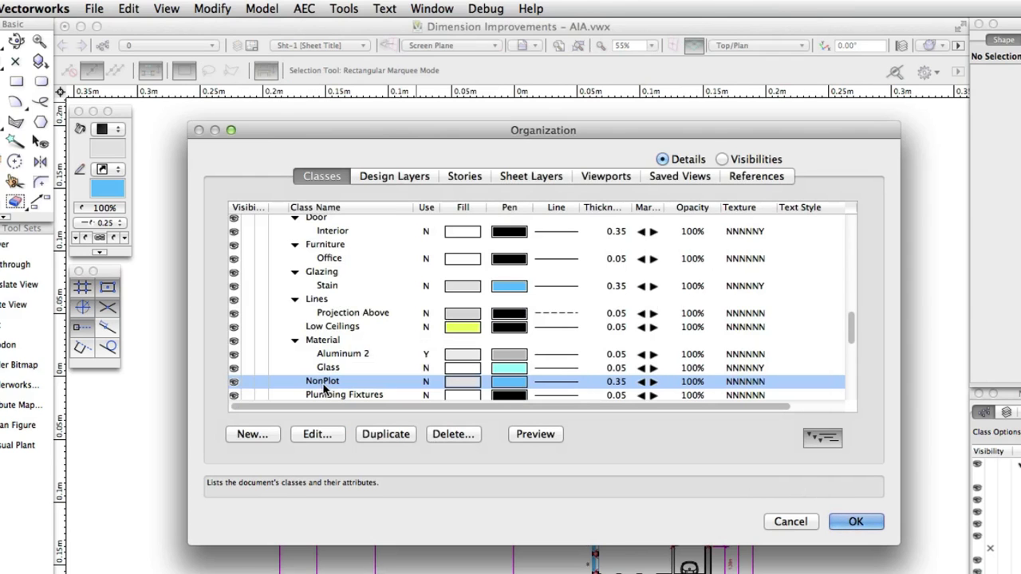
mouse_move(323, 381)
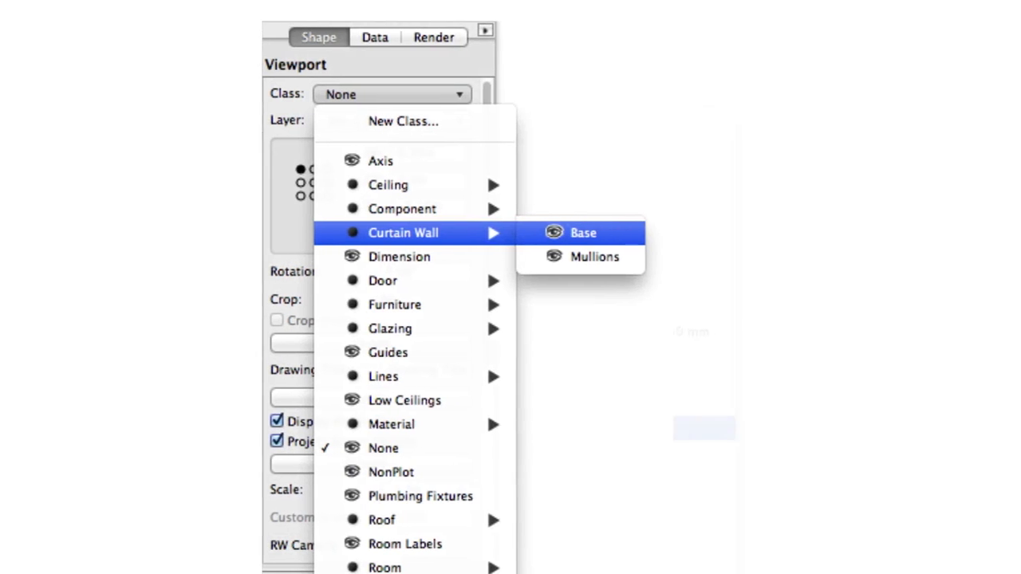
Step: Turn off hierarchical class display so classes list flat, e.g. Curtain Wall-Base
click(583, 232)
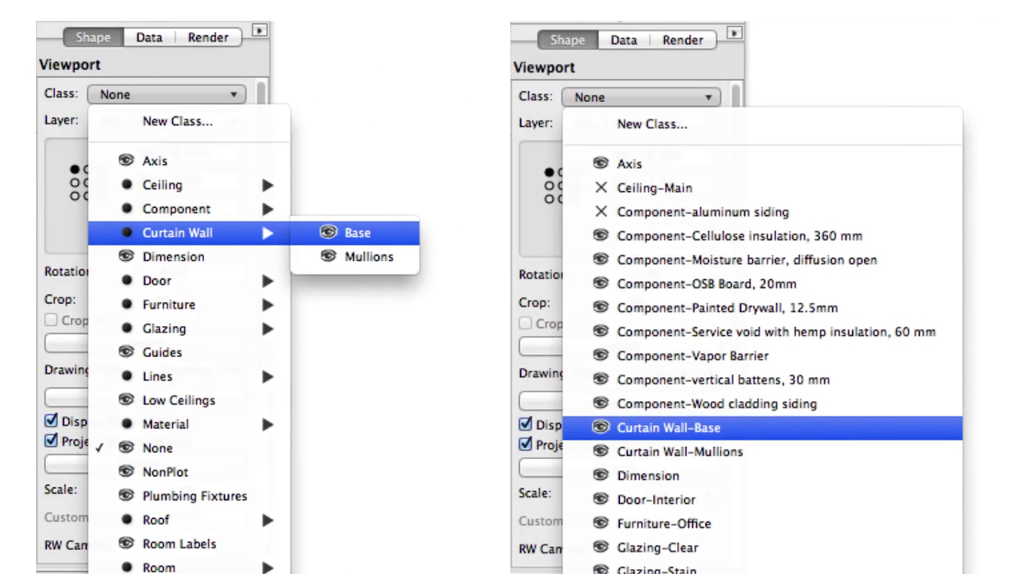